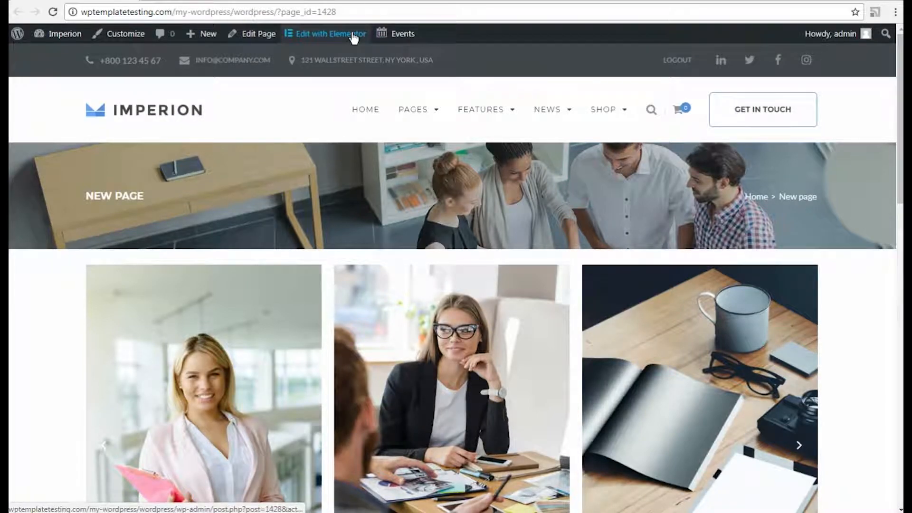
Open the New Page in the Elementor editor from the WordPress admin bar.
{"action": "left_click", "coordinate": [331, 34]}
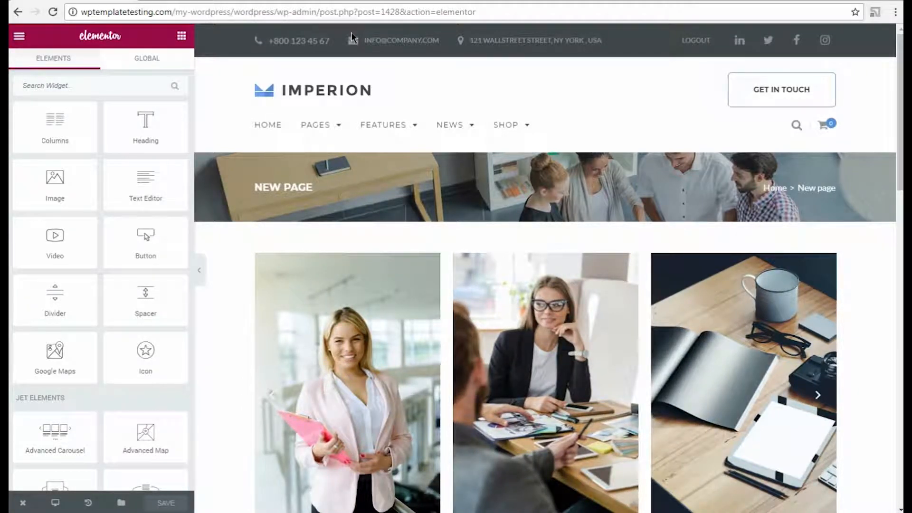
{"action": "mouse_move", "coordinate": [244, 122]}
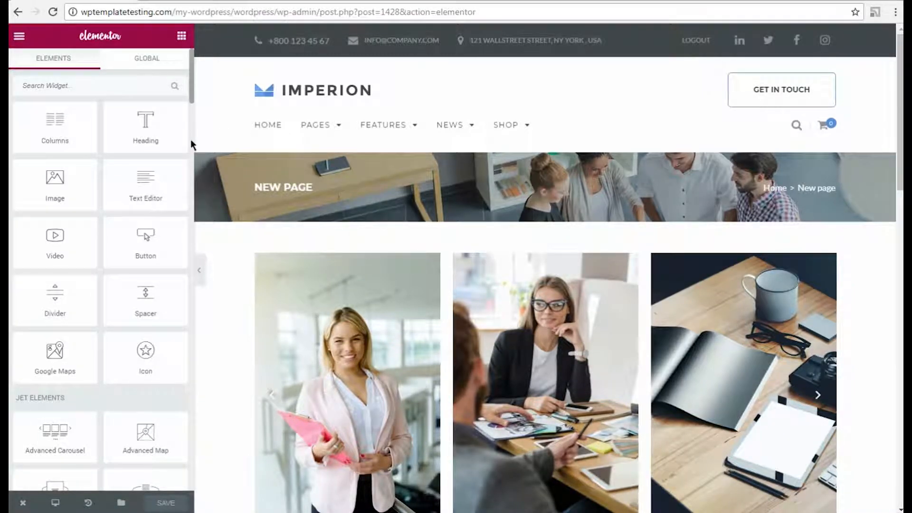
{"action": "scroll", "scroll_direction": "down", "scroll_amount": 3}
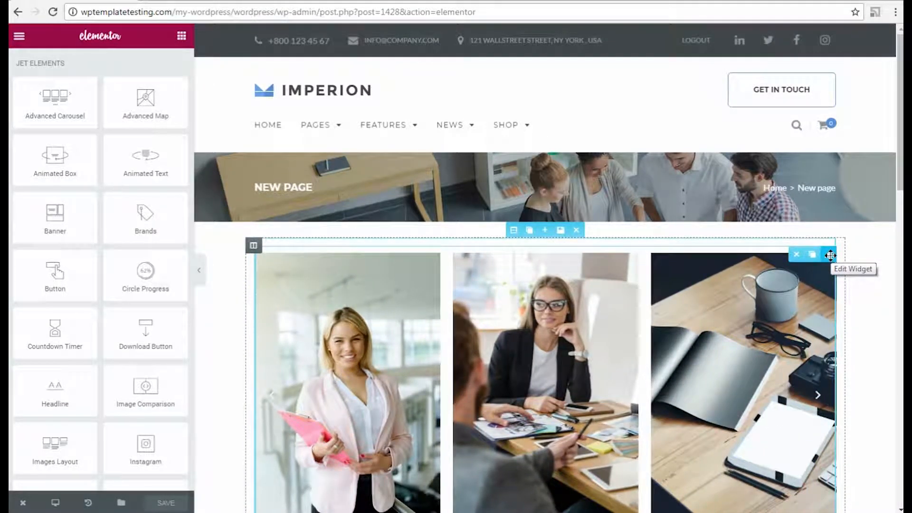
Open the Advanced Carousel's settings, expand slide Item #1 and scroll down.
{"action": "left_click", "coordinate": [831, 256]}
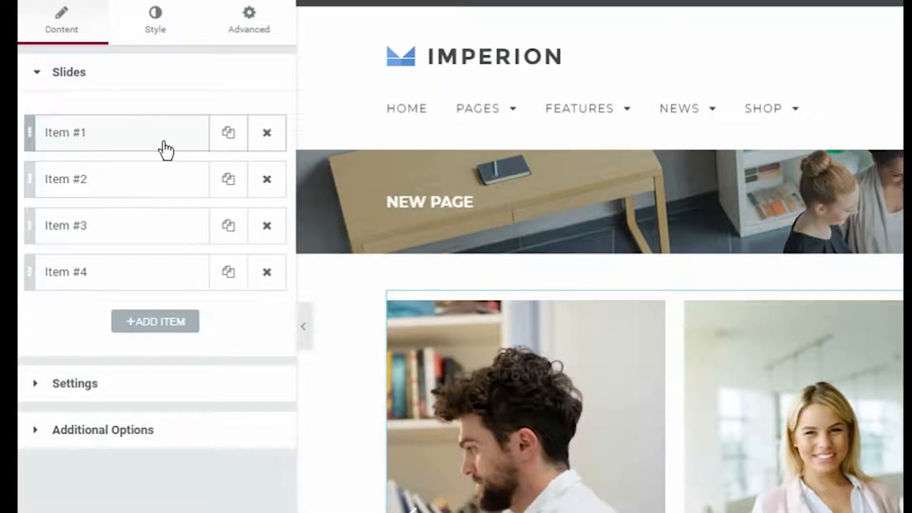
{"action": "left_click", "coordinate": [65, 132]}
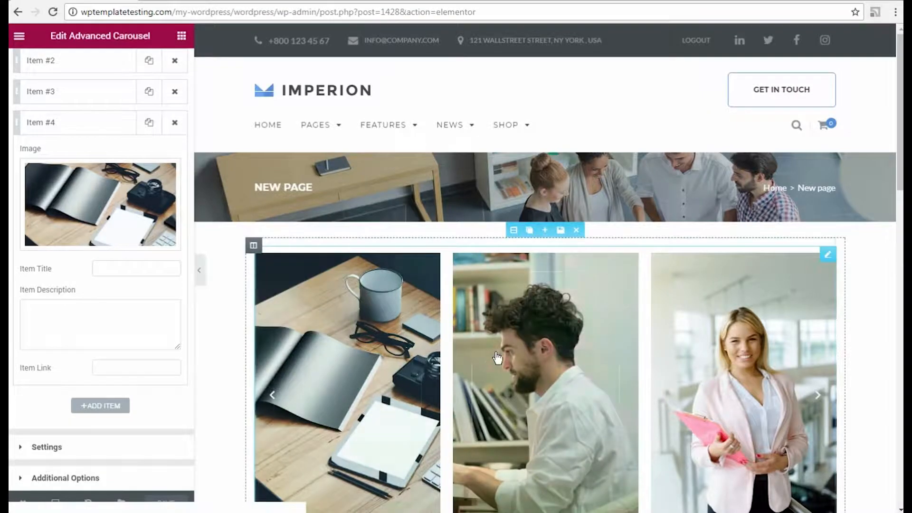
{"action": "scroll", "scroll_direction": "down", "scroll_amount": 3}
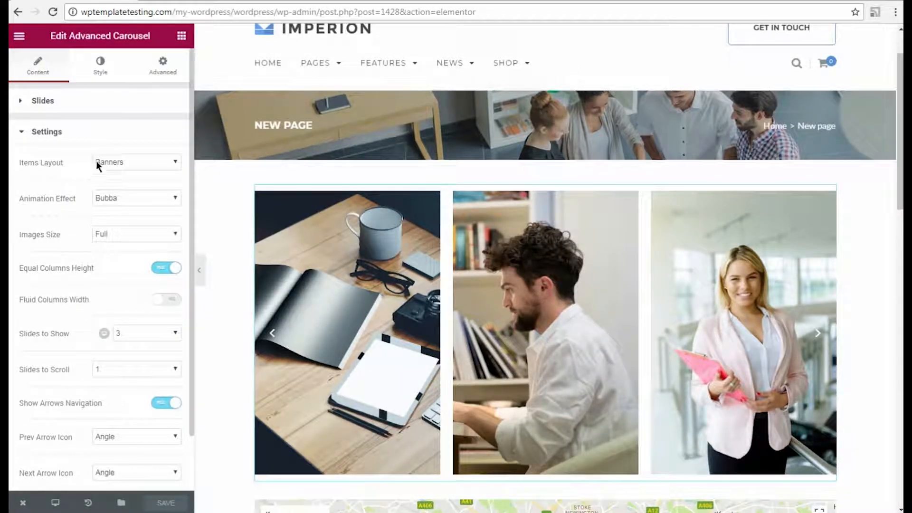
{"action": "mouse_move", "coordinate": [122, 192]}
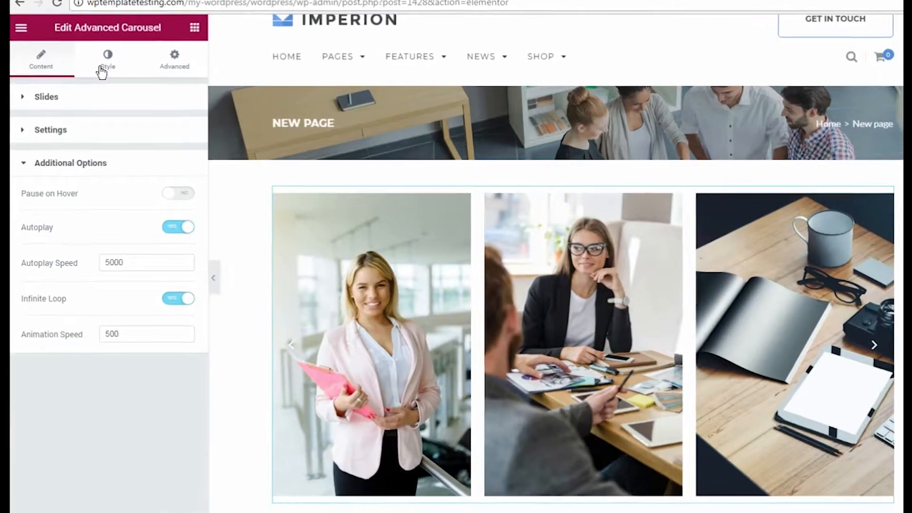
Give the carousel's banner items a magenta #c128a8 background colour in the Style tab.
{"action": "left_click", "coordinate": [107, 60]}
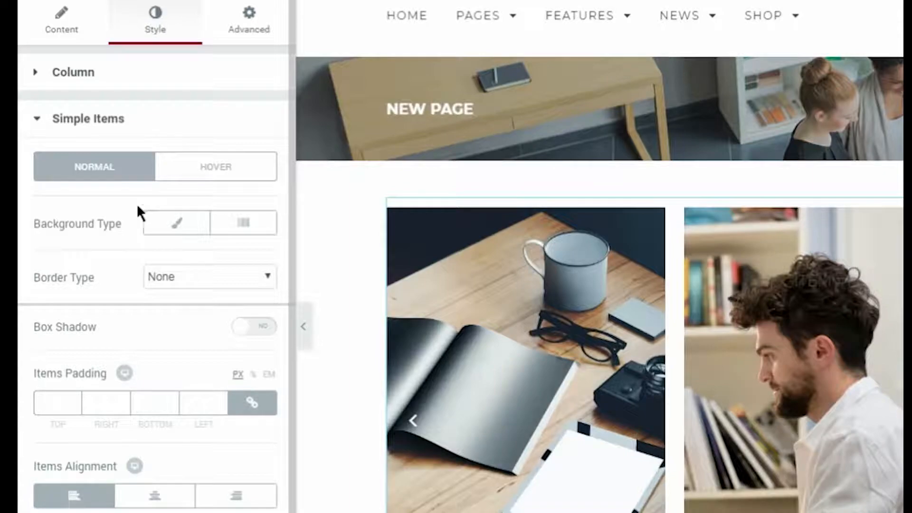
{"action": "left_click", "coordinate": [88, 119]}
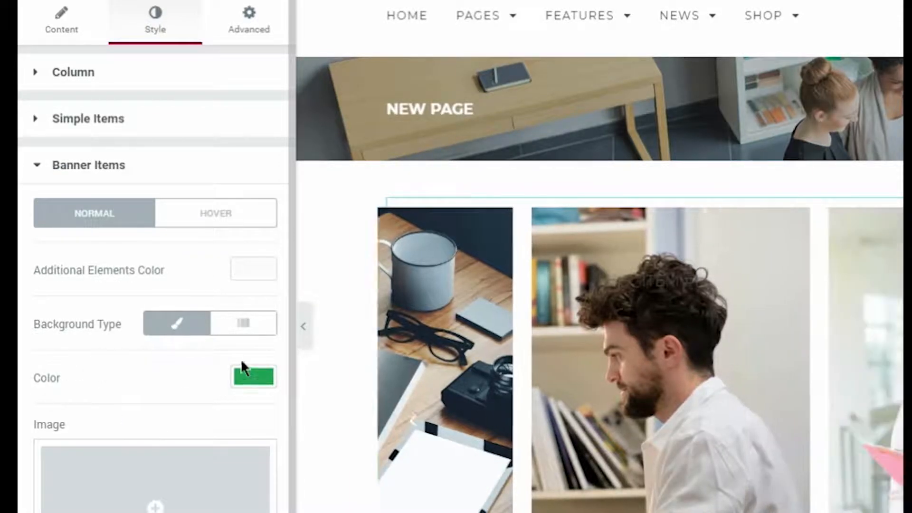
{"action": "left_click", "coordinate": [253, 377]}
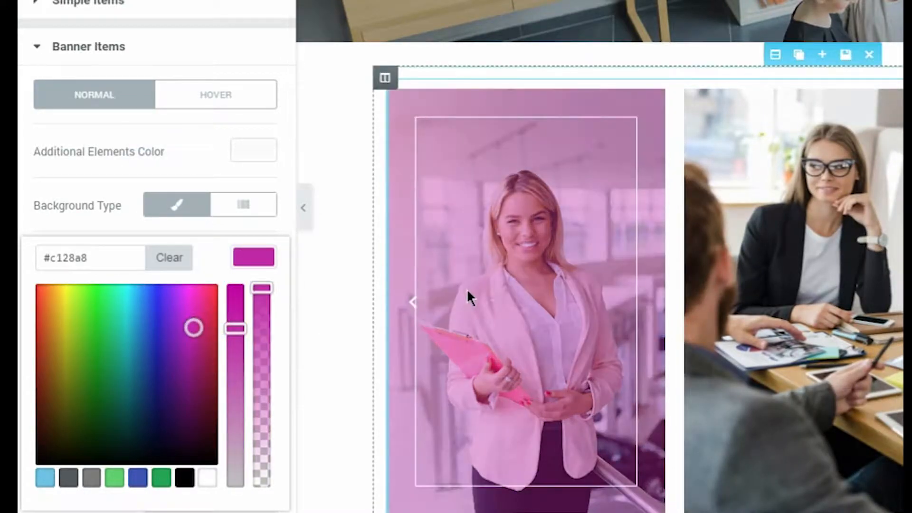
{"action": "left_click", "coordinate": [132, 306]}
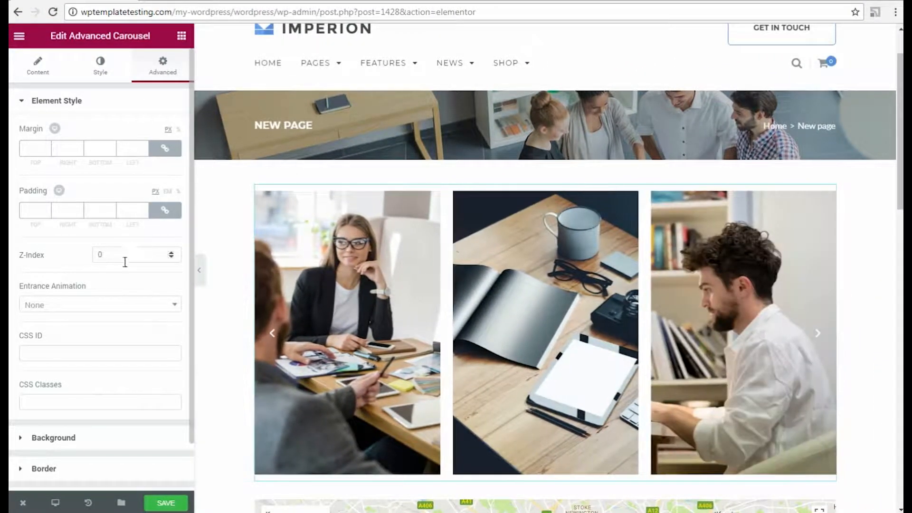
View the carousel's Pro-only Custom CSS section and scroll down to the London map.
{"action": "left_click", "coordinate": [100, 304]}
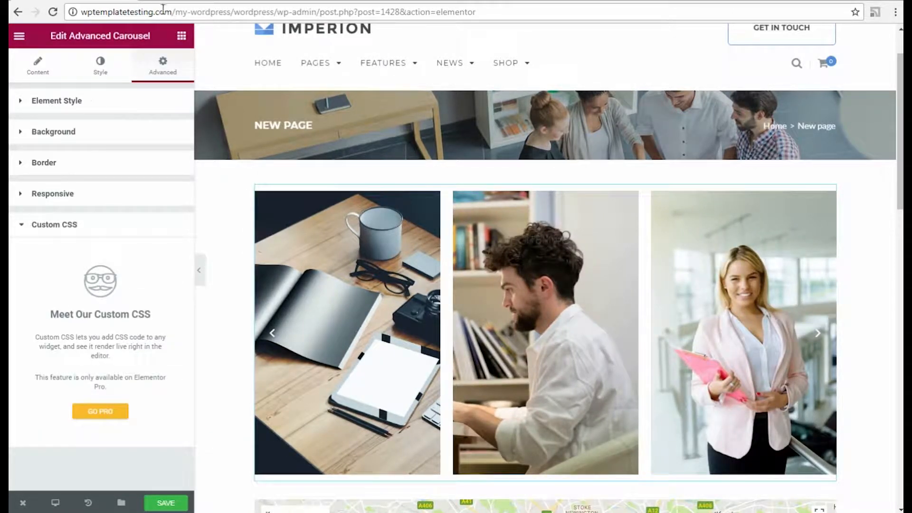
{"action": "scroll", "scroll_direction": "down", "scroll_amount": 3}
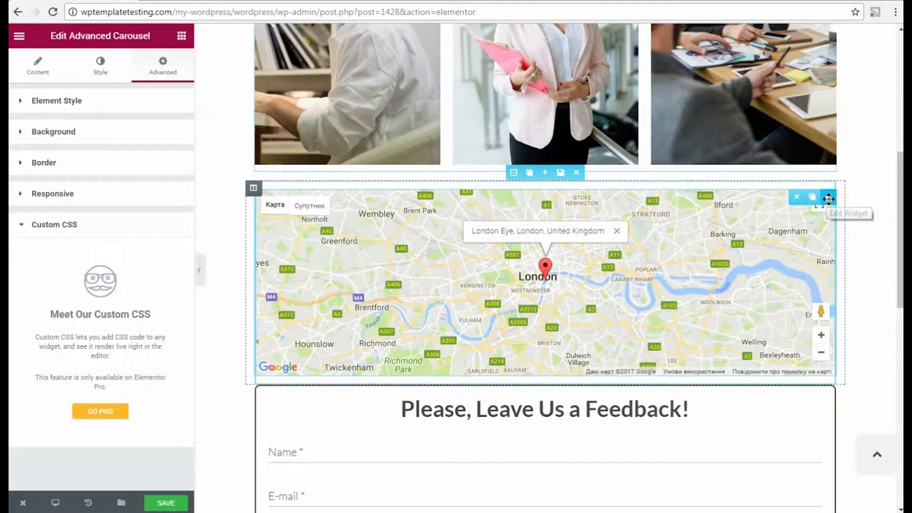
Try the Blue Essence style on the London map, then apply Subtle Grayscale.
{"action": "left_click", "coordinate": [829, 198]}
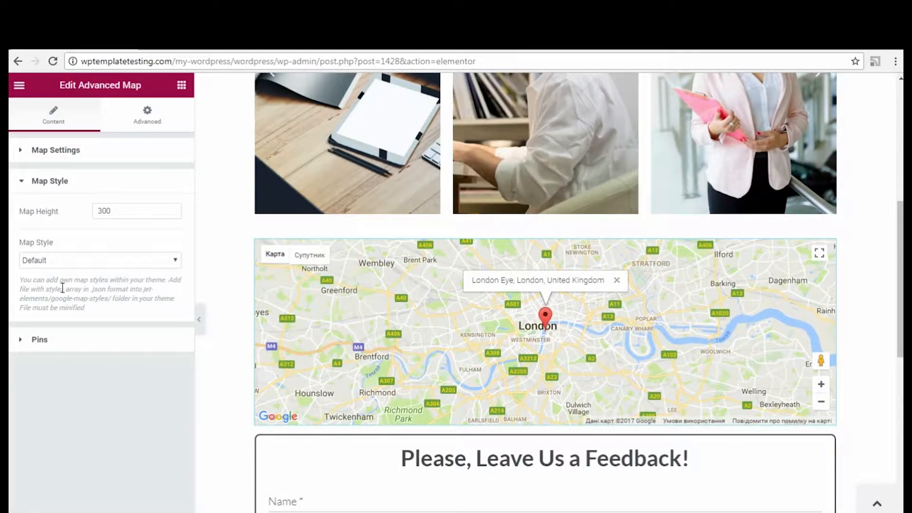
{"action": "left_click", "coordinate": [99, 260]}
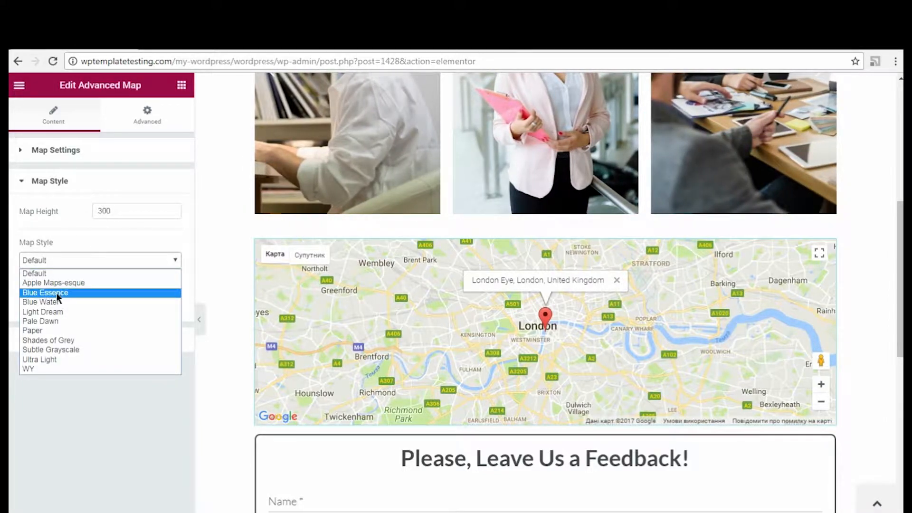
{"action": "left_click", "coordinate": [45, 292]}
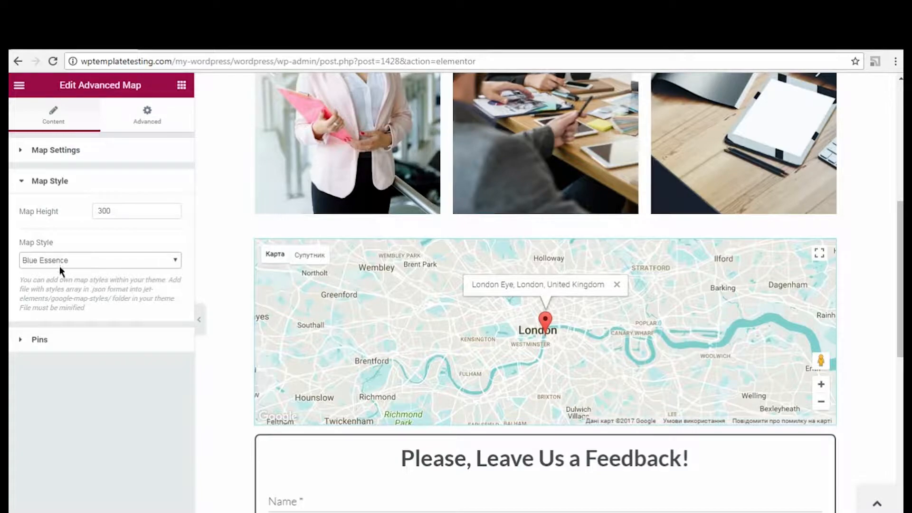
{"action": "left_click", "coordinate": [99, 260]}
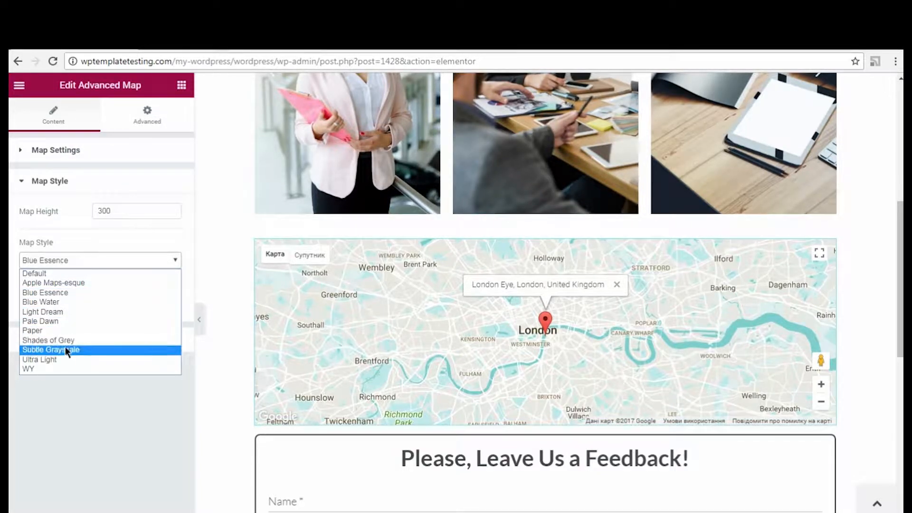
{"action": "left_click", "coordinate": [51, 350]}
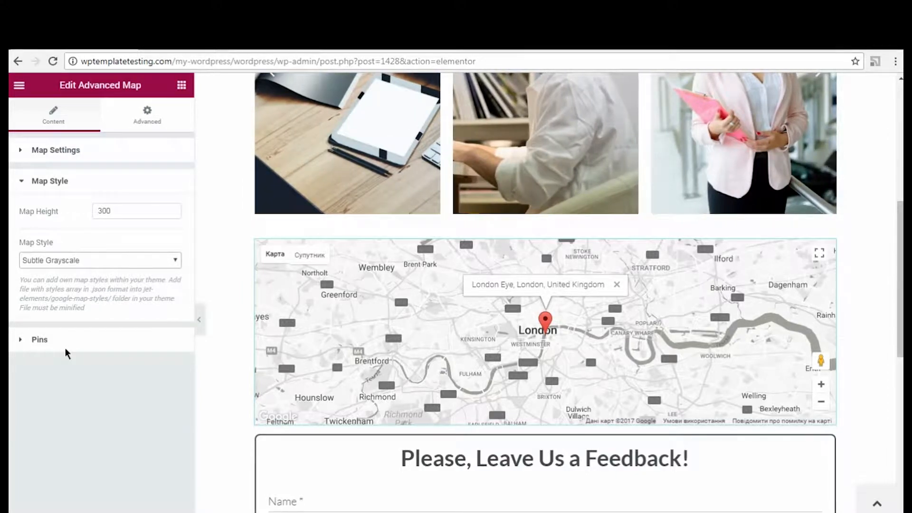
Expand the map's pins list and scroll down toward the feedback form.
{"action": "left_click", "coordinate": [39, 339]}
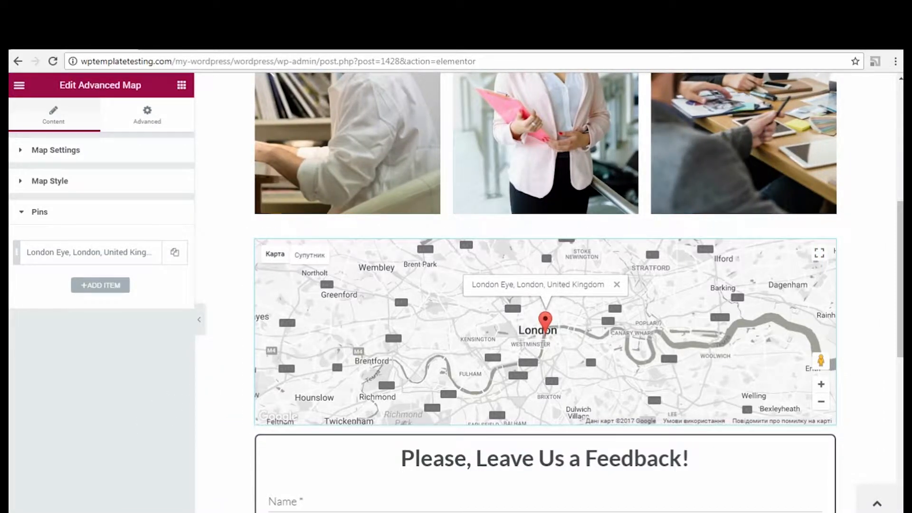
{"action": "scroll", "scroll_direction": "down", "scroll_amount": 3}
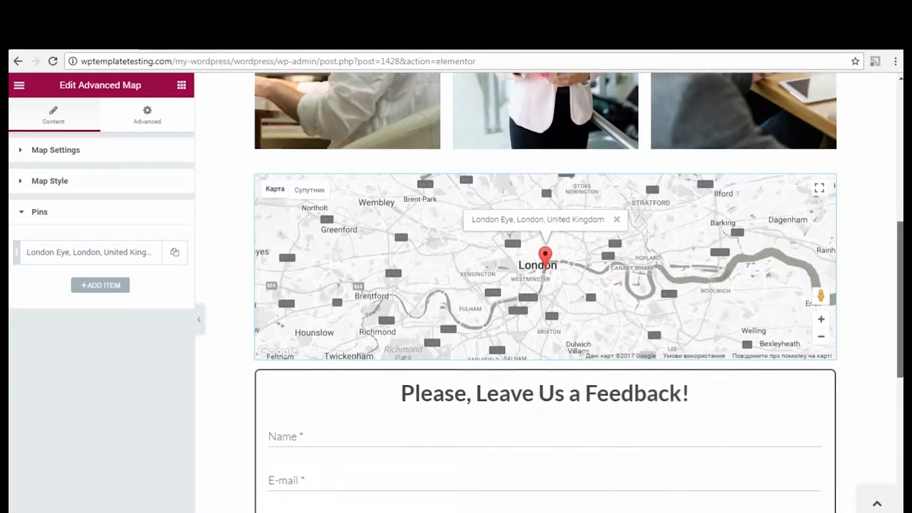
{"action": "scroll", "scroll_direction": "down", "scroll_amount": 3}
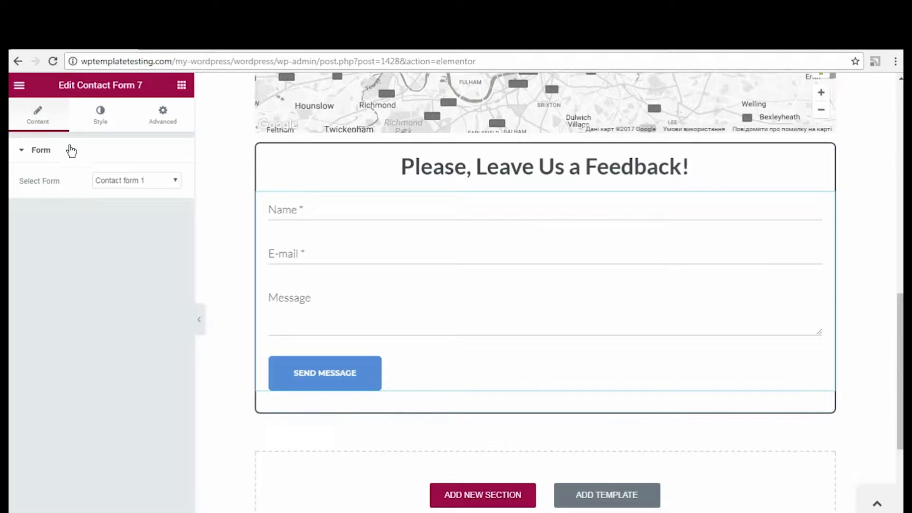
Keep Contact form 1 as the feedback form and switch to its Style options.
{"action": "left_click", "coordinate": [136, 180]}
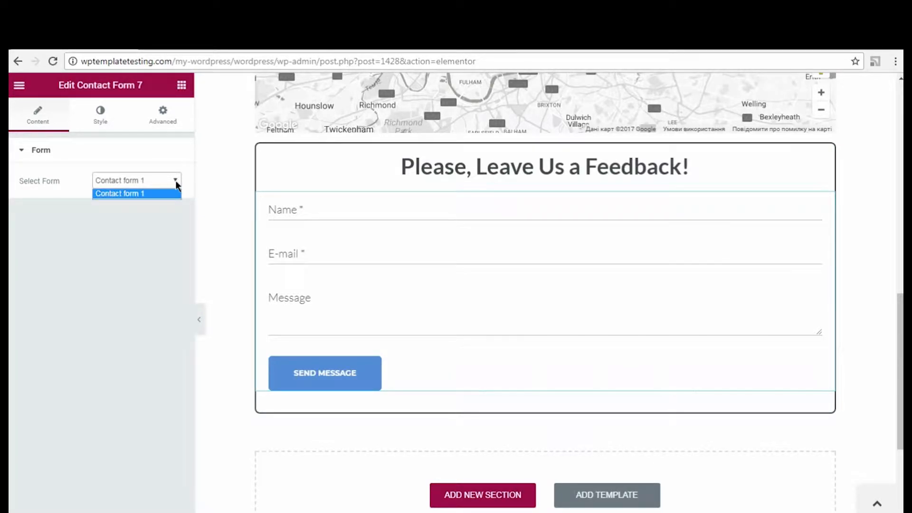
{"action": "left_click", "coordinate": [119, 194]}
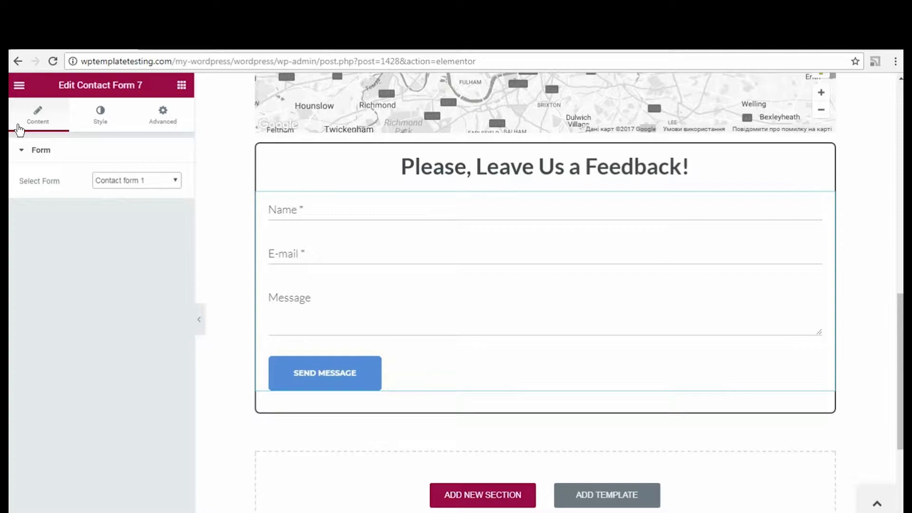
{"action": "left_click", "coordinate": [100, 114]}
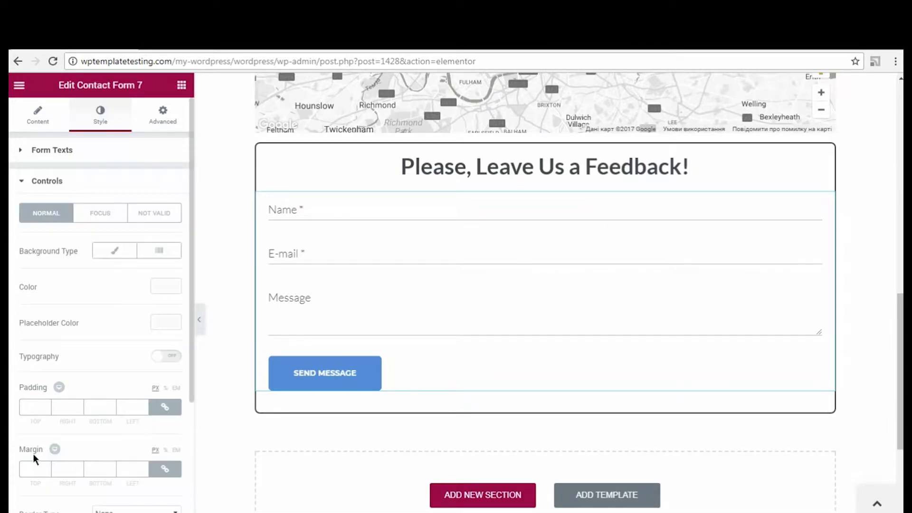
Scroll the published page through the carousel, London map and feedback form.
{"action": "scroll", "scroll_direction": "down", "scroll_amount": 3}
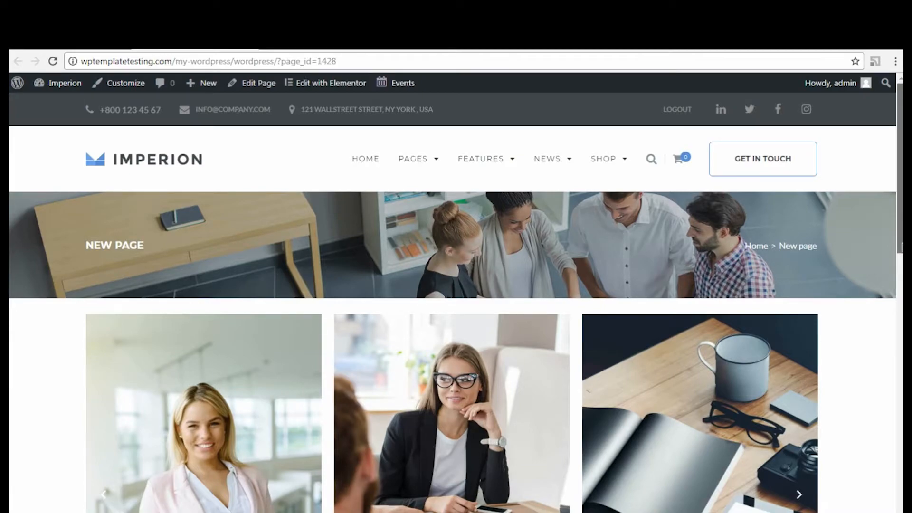
{"action": "scroll", "scroll_direction": "down", "scroll_amount": 3}
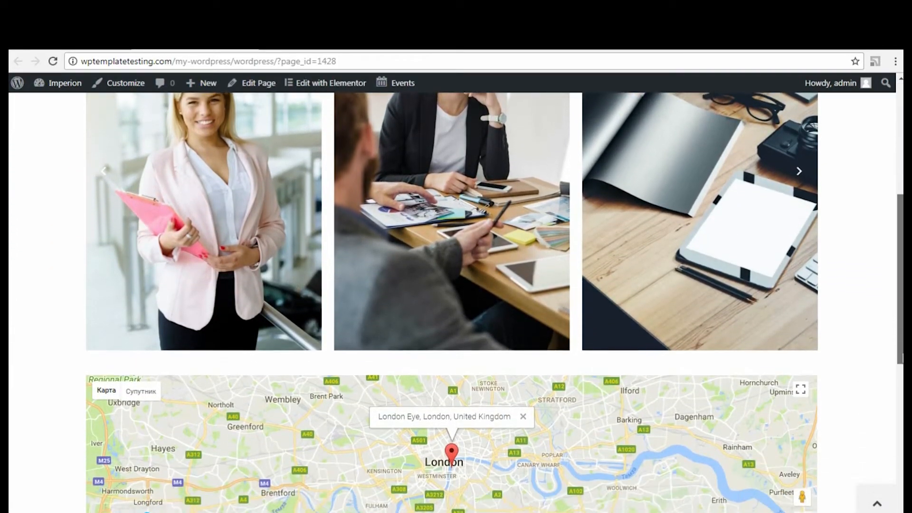
{"action": "scroll", "scroll_direction": "down", "scroll_amount": 3}
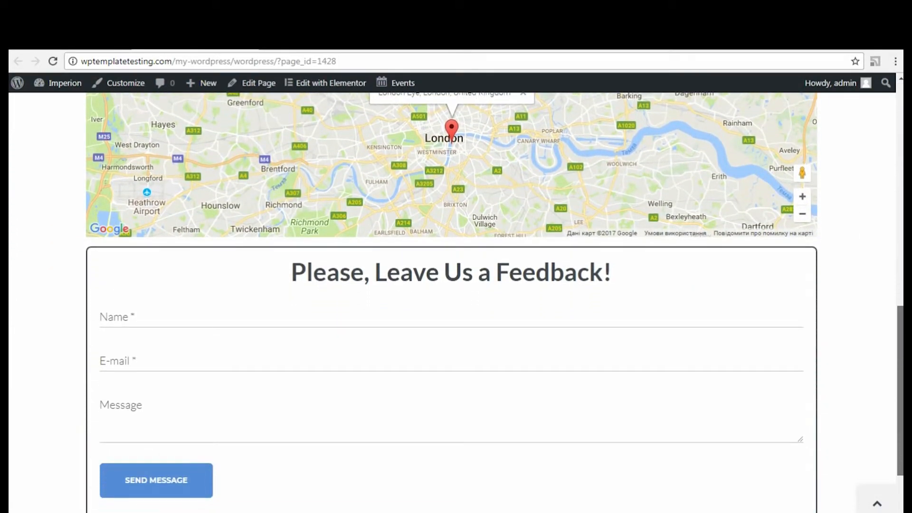